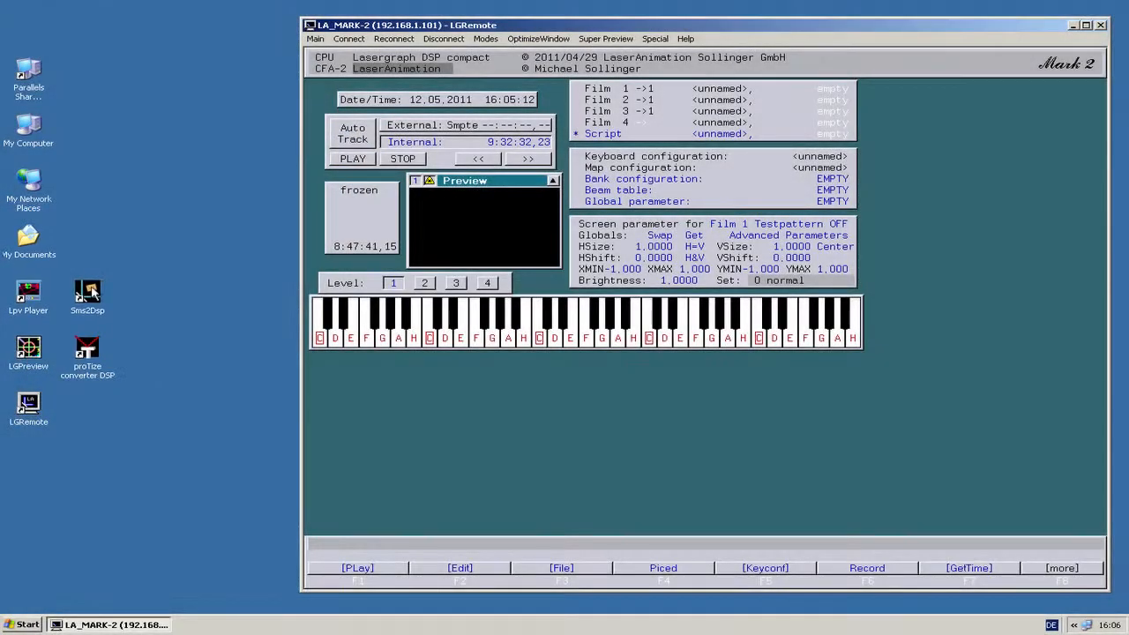
Launch Sms2Dsp and set the mobile phone connection to COM3 in Mobile Phone Setup.
double_click(87, 293)
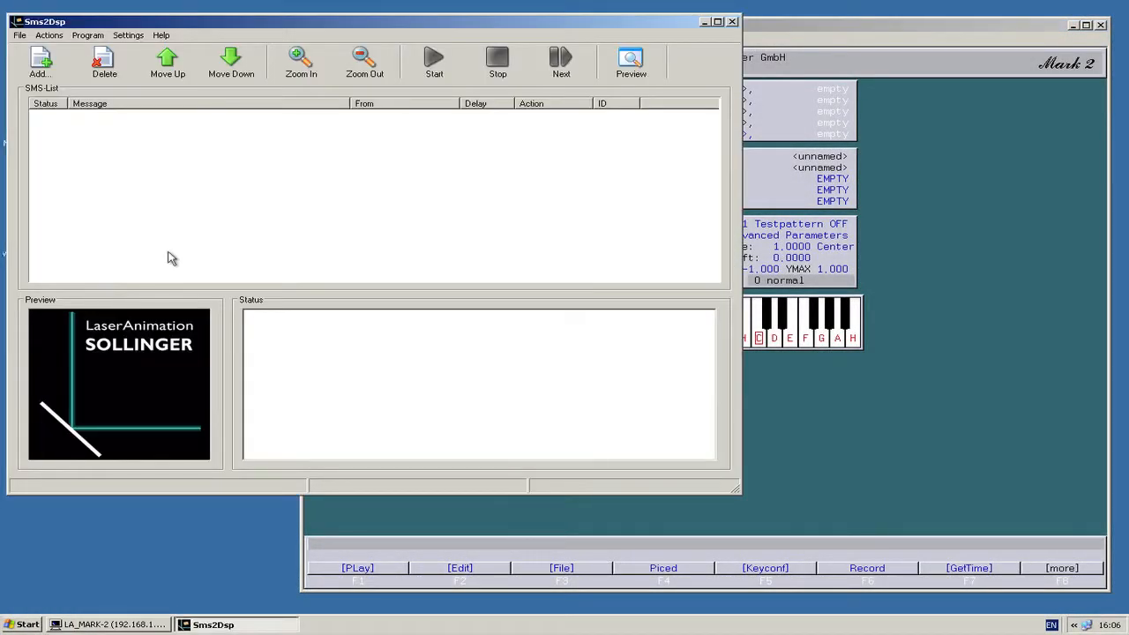
mouse_move(456, 148)
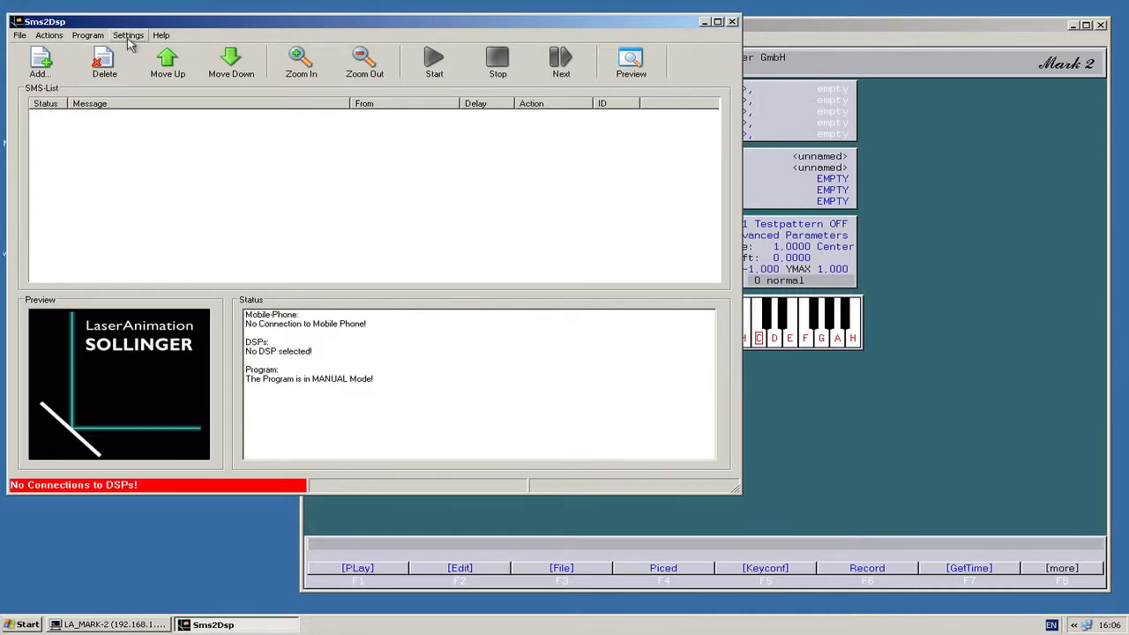
click(127, 35)
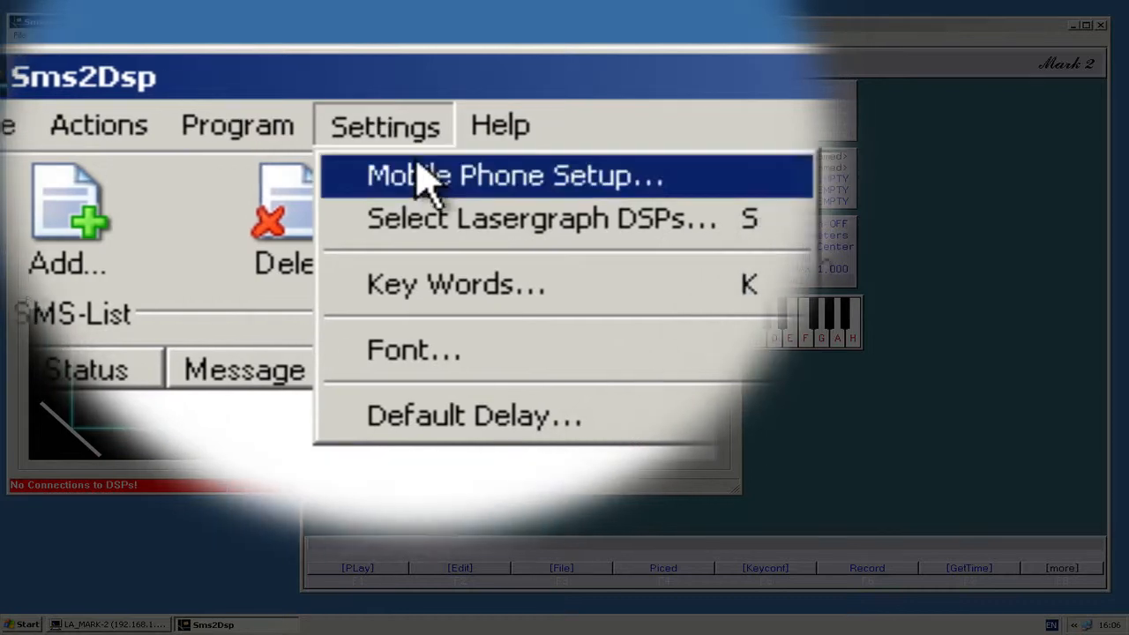
click(515, 175)
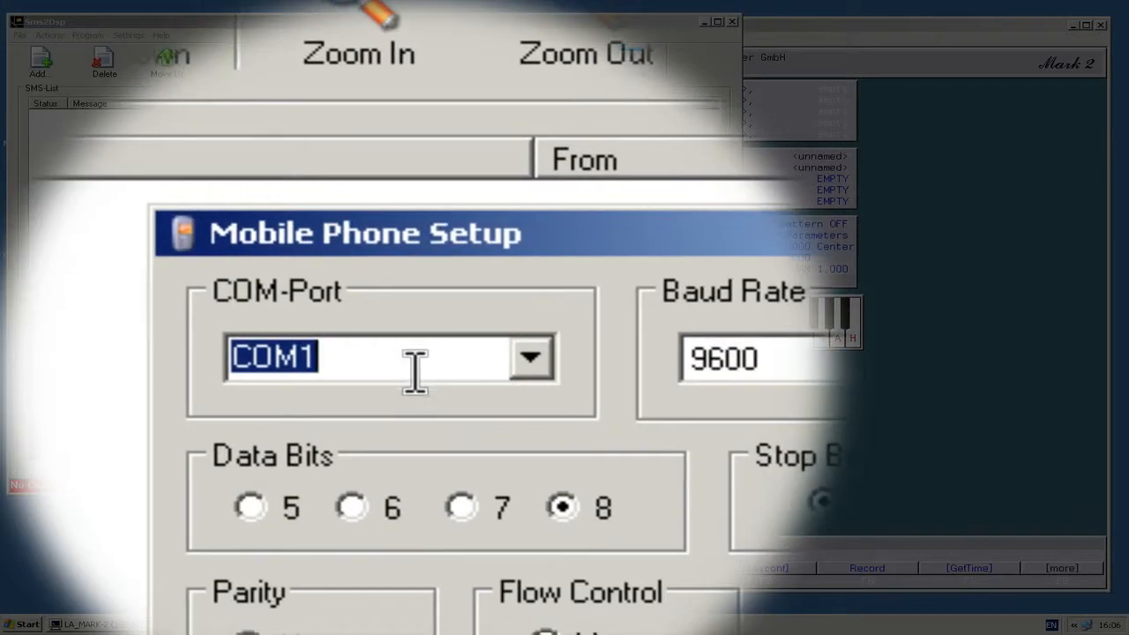
click(529, 356)
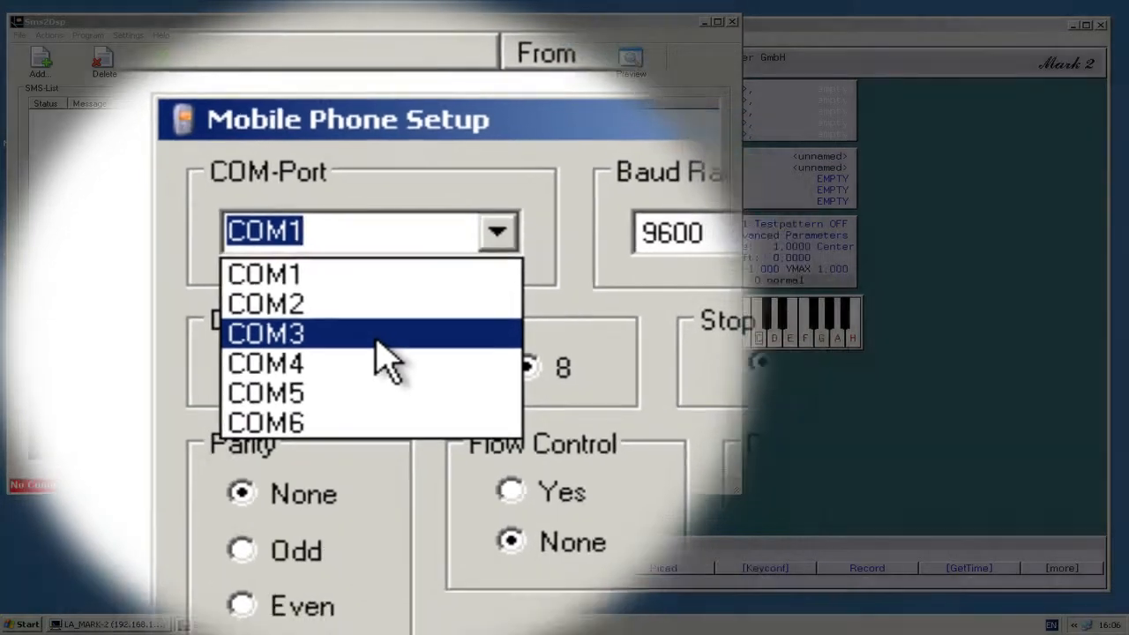
click(264, 333)
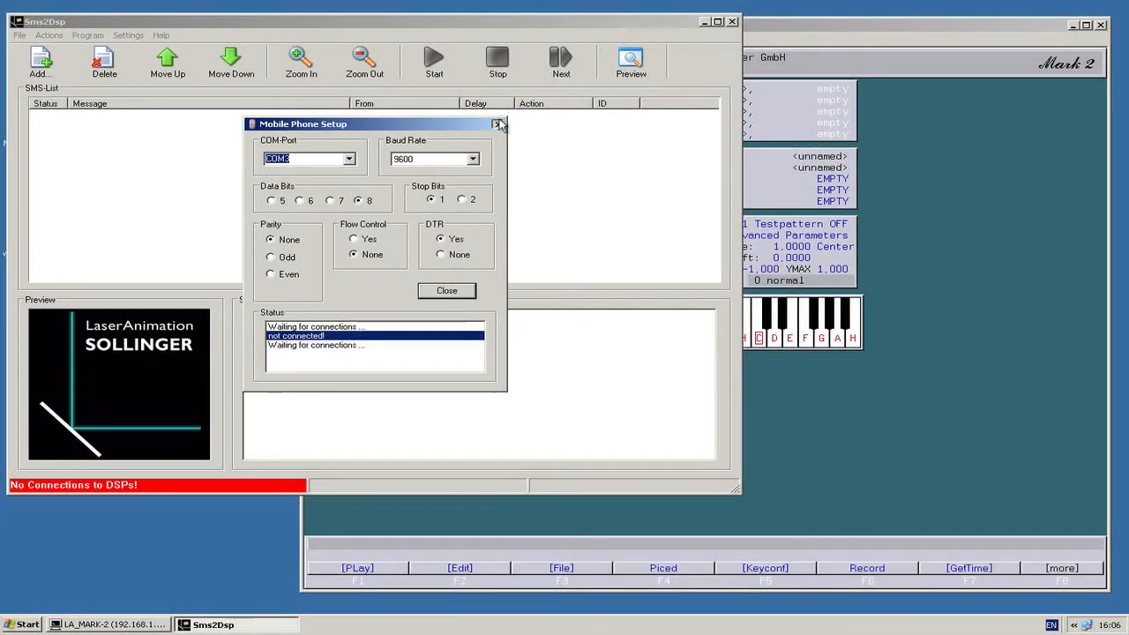
Close the phone setup and select LA_MARK-2 (192.168.1.101) as the Lasergraph DSP.
click(127, 35)
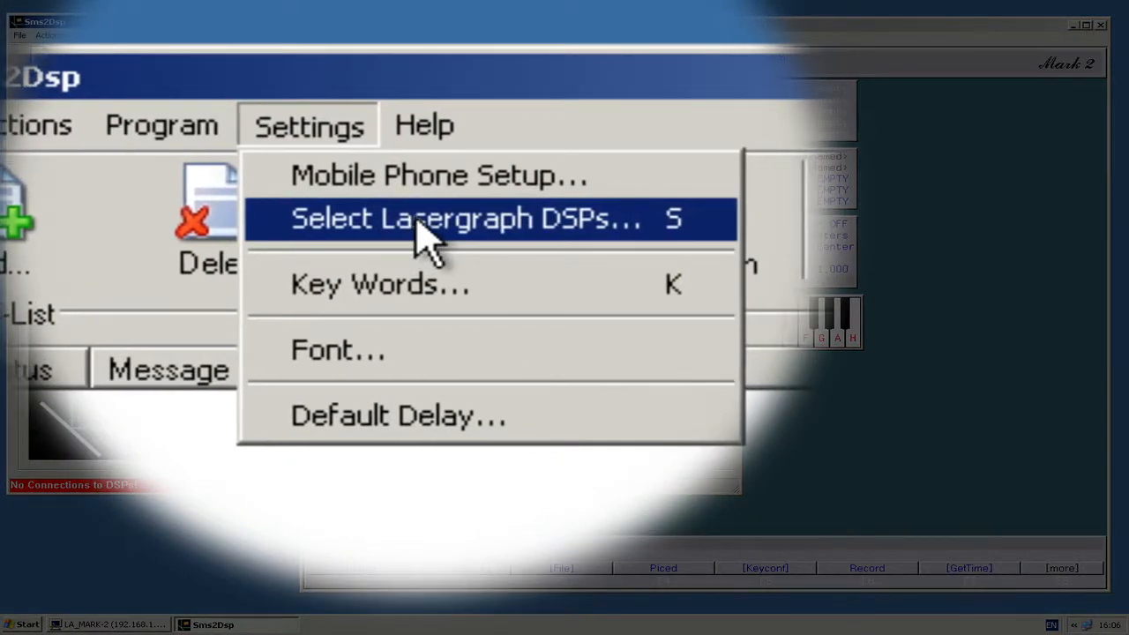
click(468, 219)
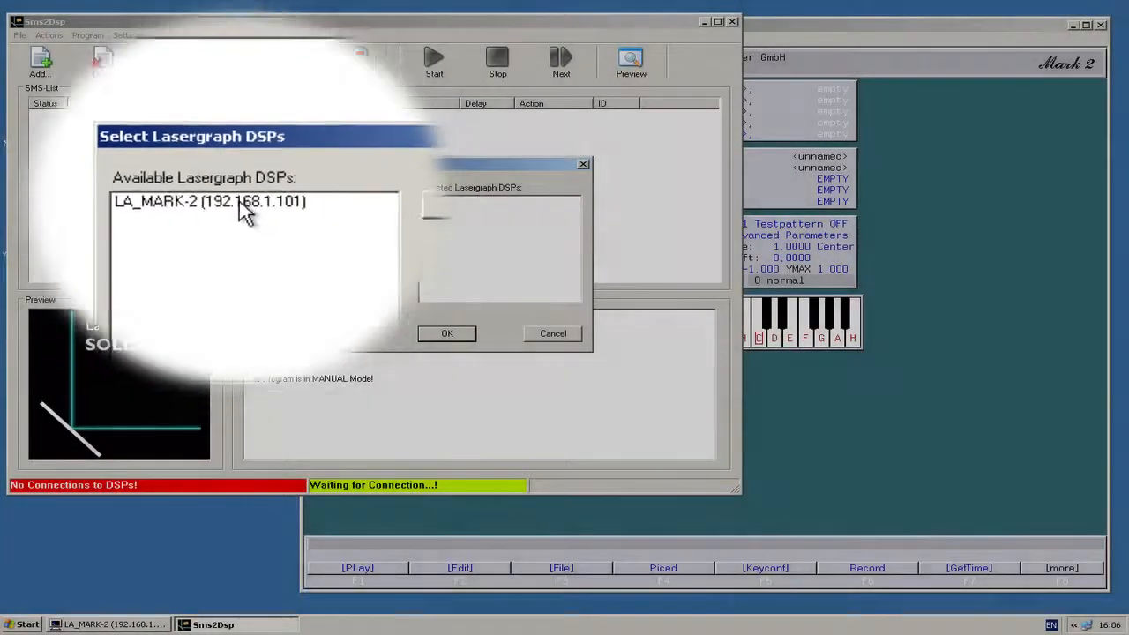
click(553, 333)
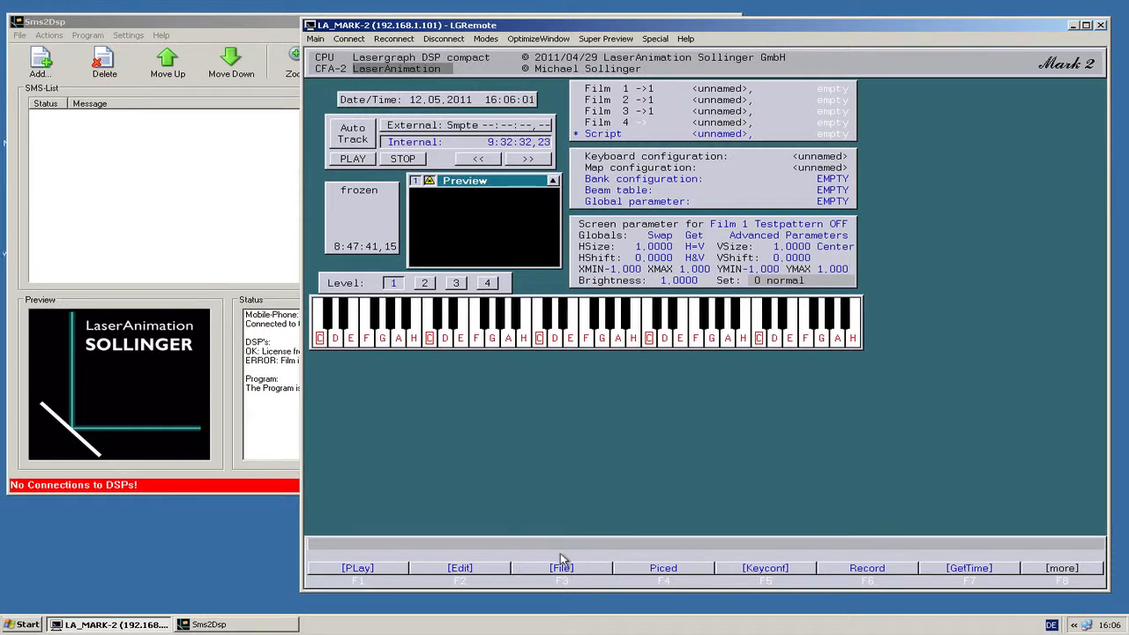
Load the Sms2Dsp boot show onto the DSP from LGRemote's file list.
click(561, 568)
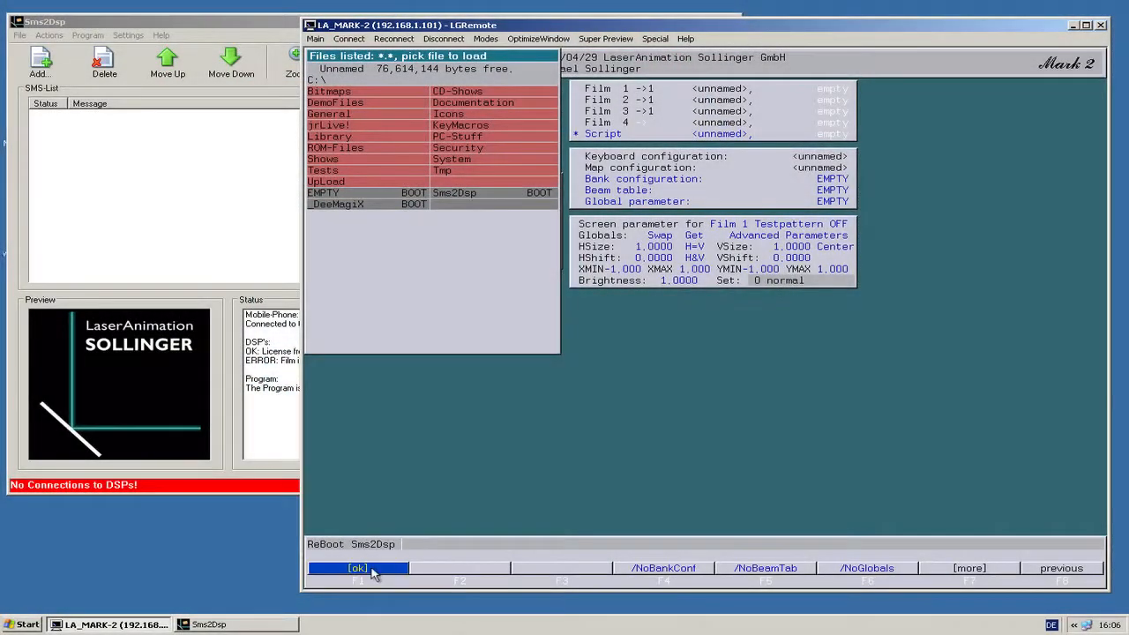
click(358, 567)
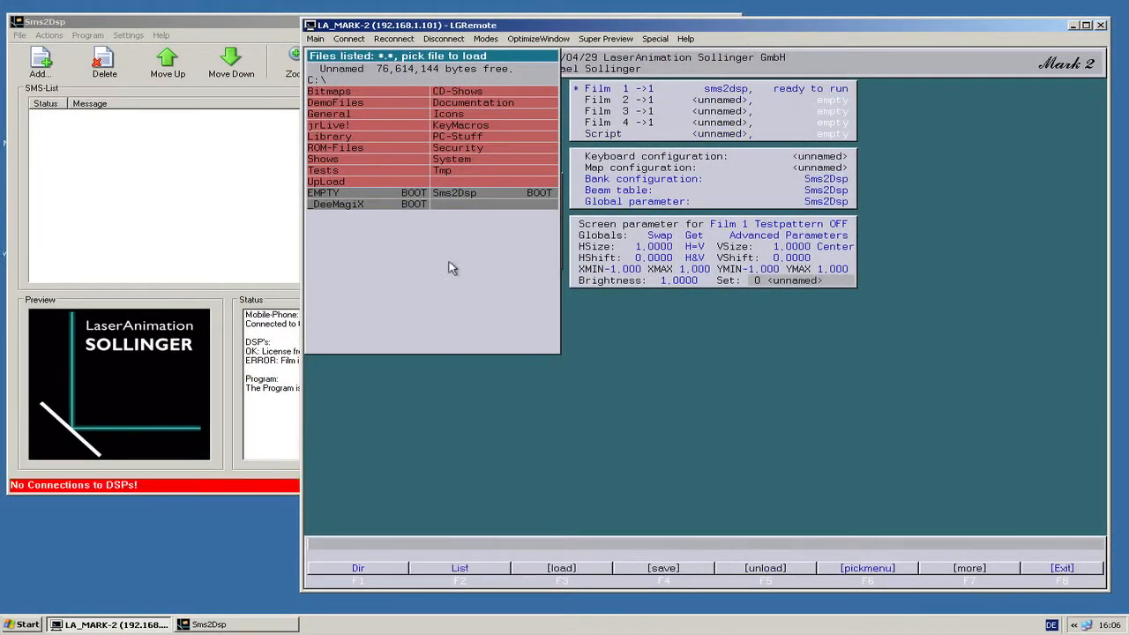
mouse_move(604, 344)
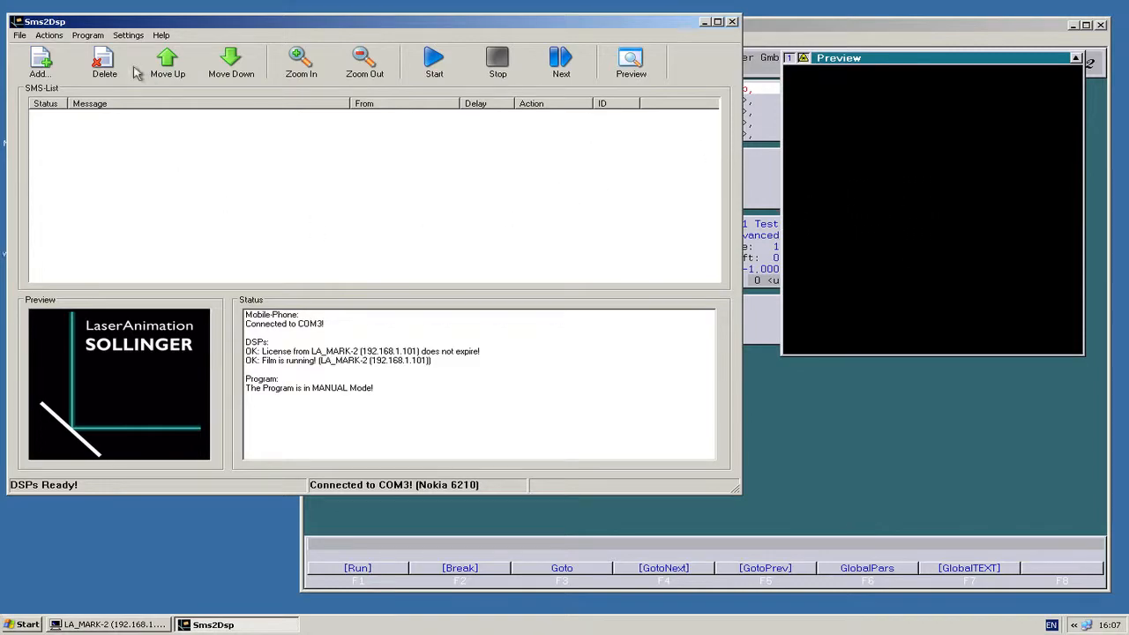
Show the Program menu's Manual Mode and Automatic Mode choices.
click(88, 36)
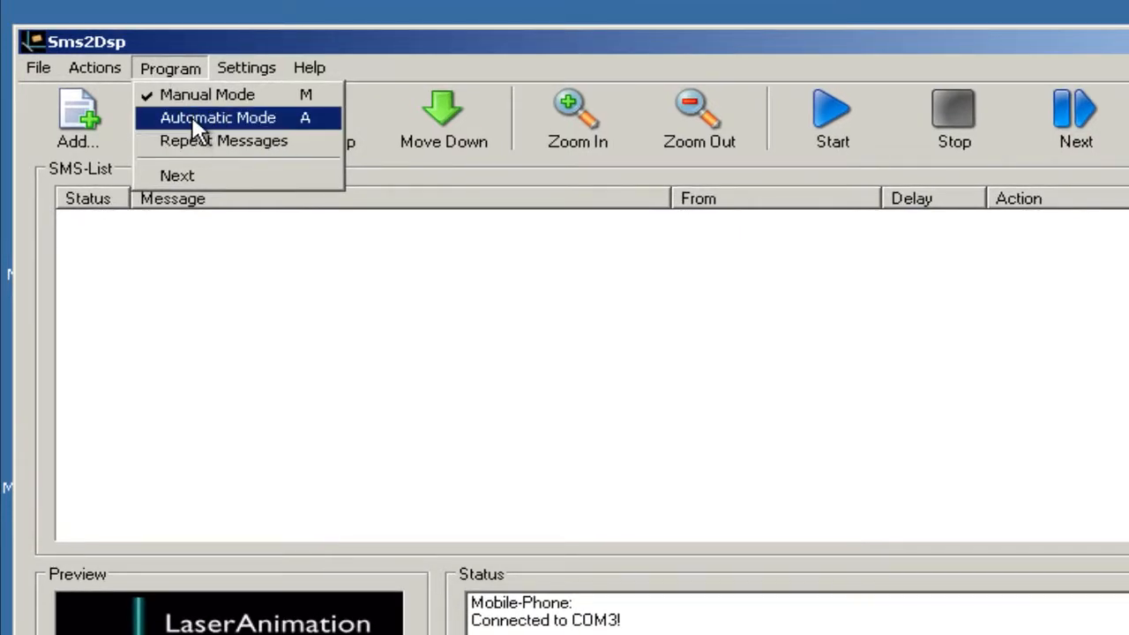
mouse_move(208, 95)
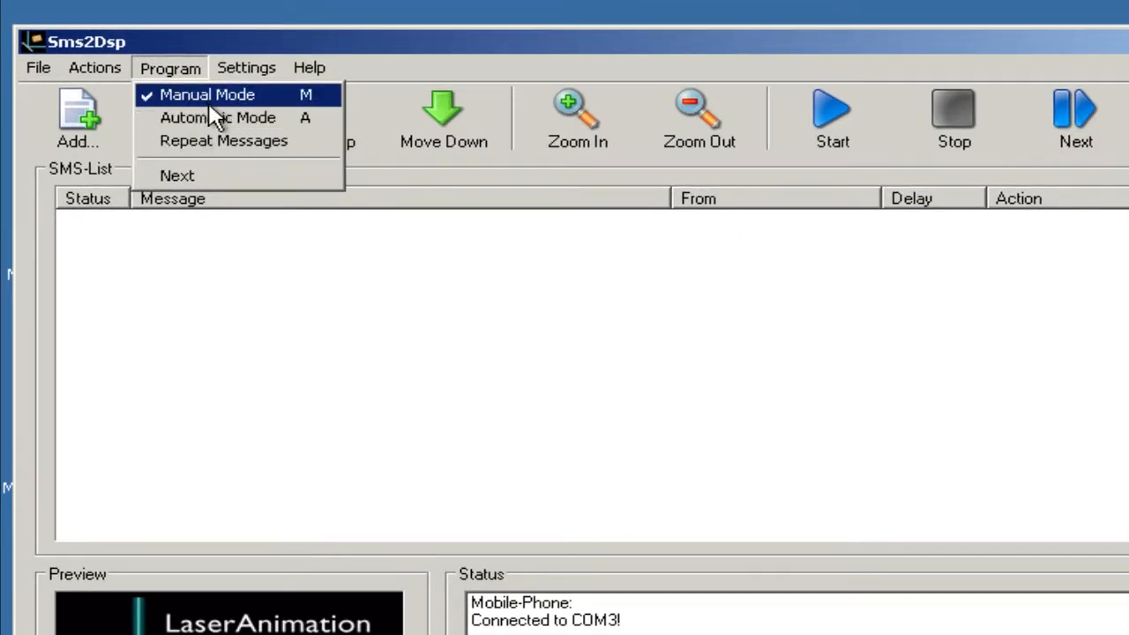
mouse_move(218, 116)
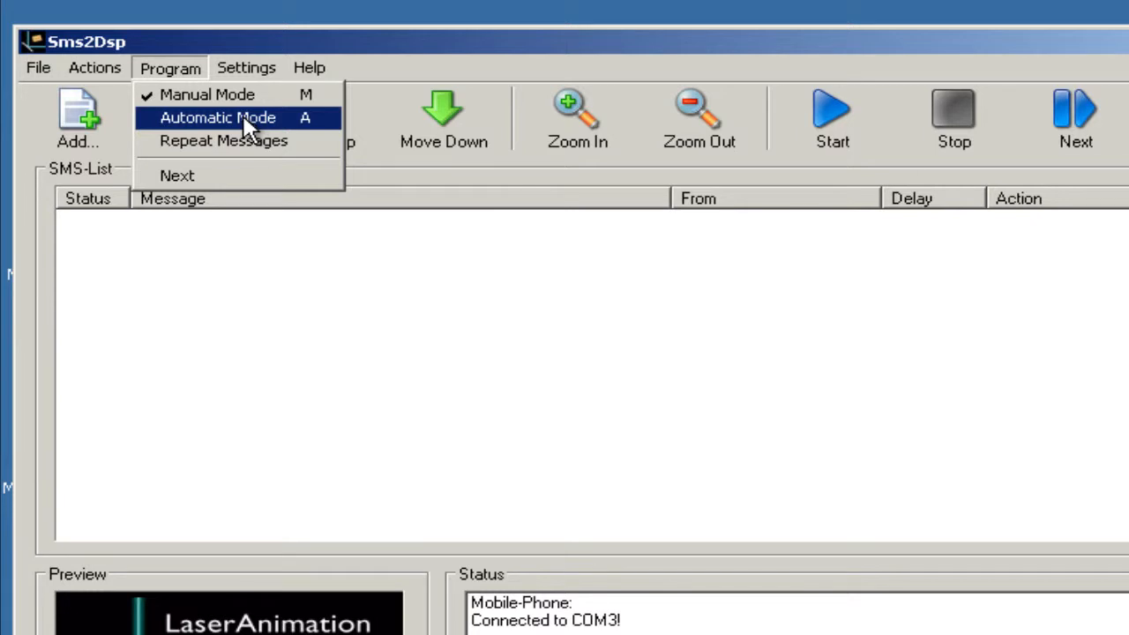
Switch to Automatic Mode and review the empty Key Words list.
click(218, 117)
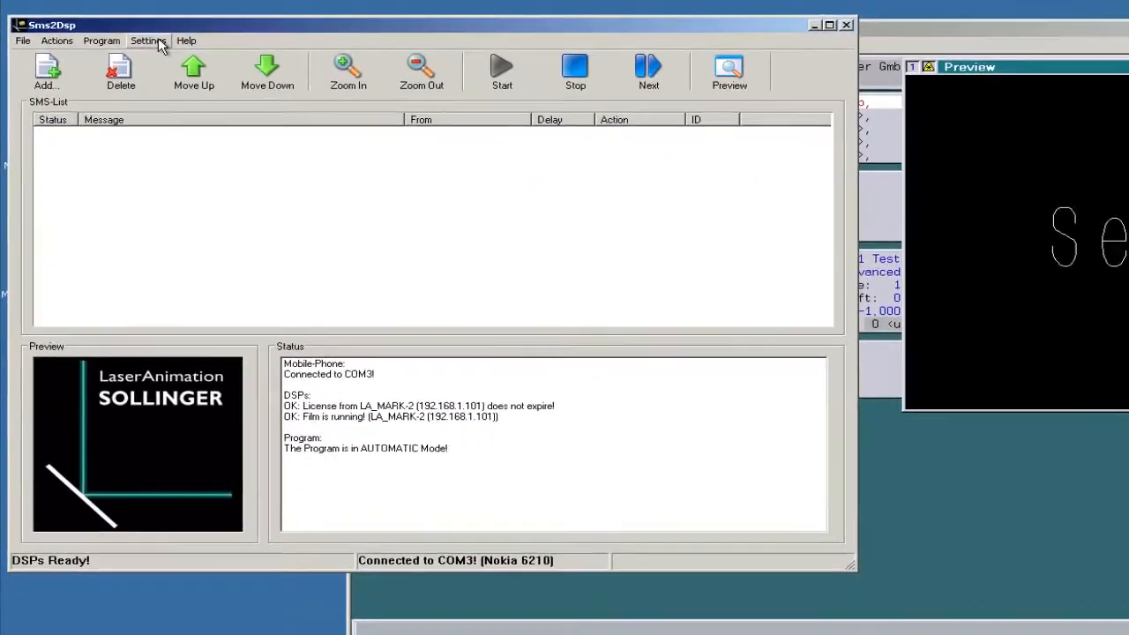
click(148, 40)
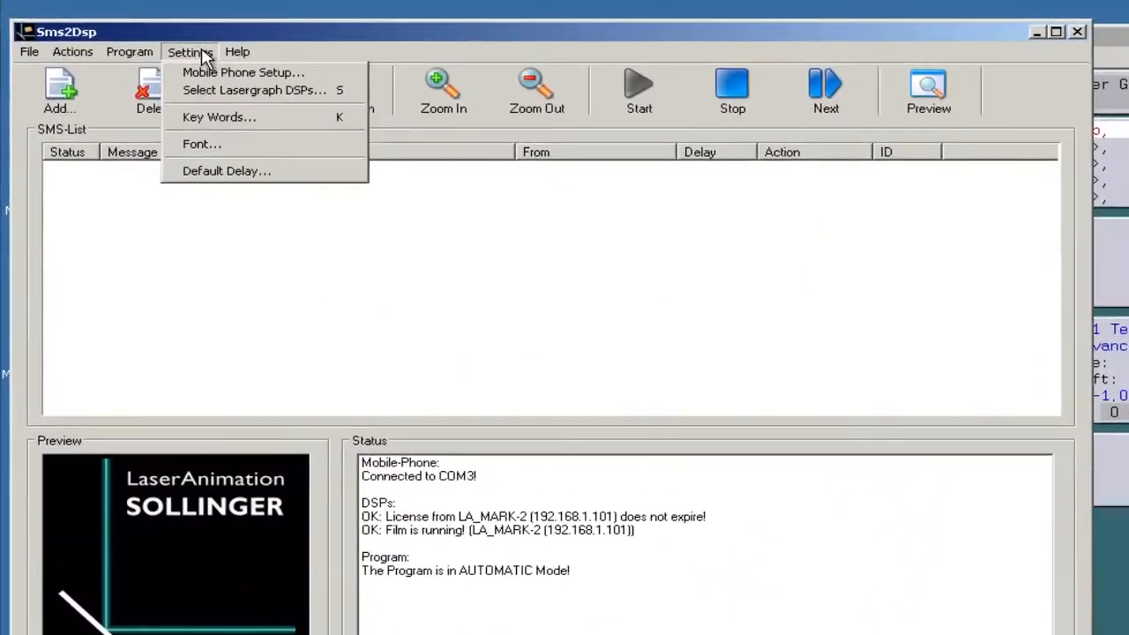
click(218, 117)
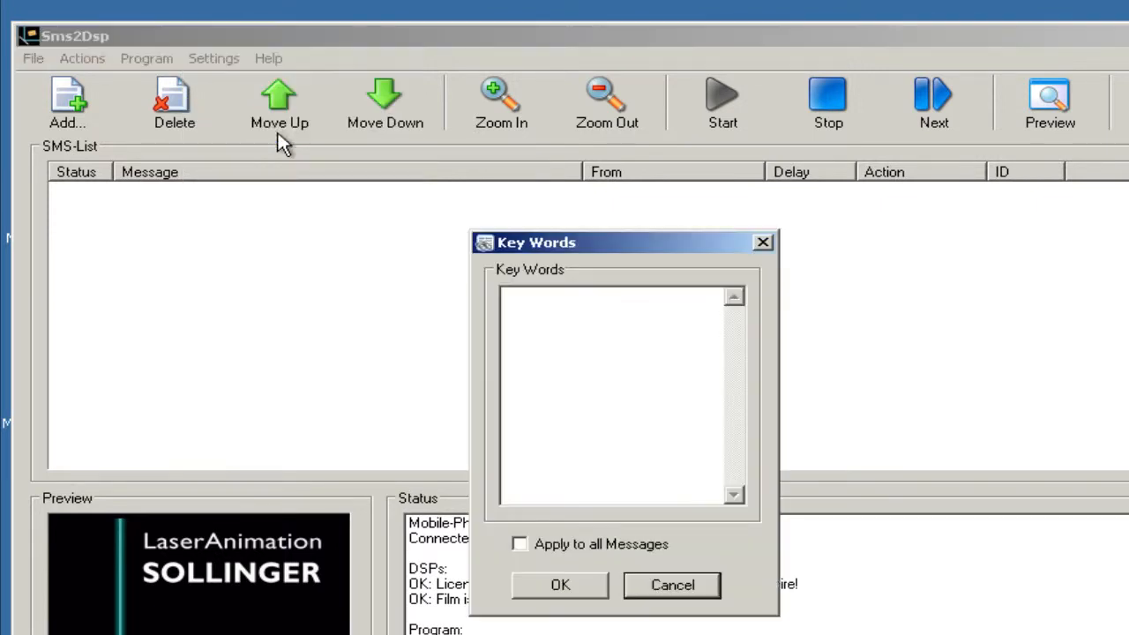
mouse_move(818, 628)
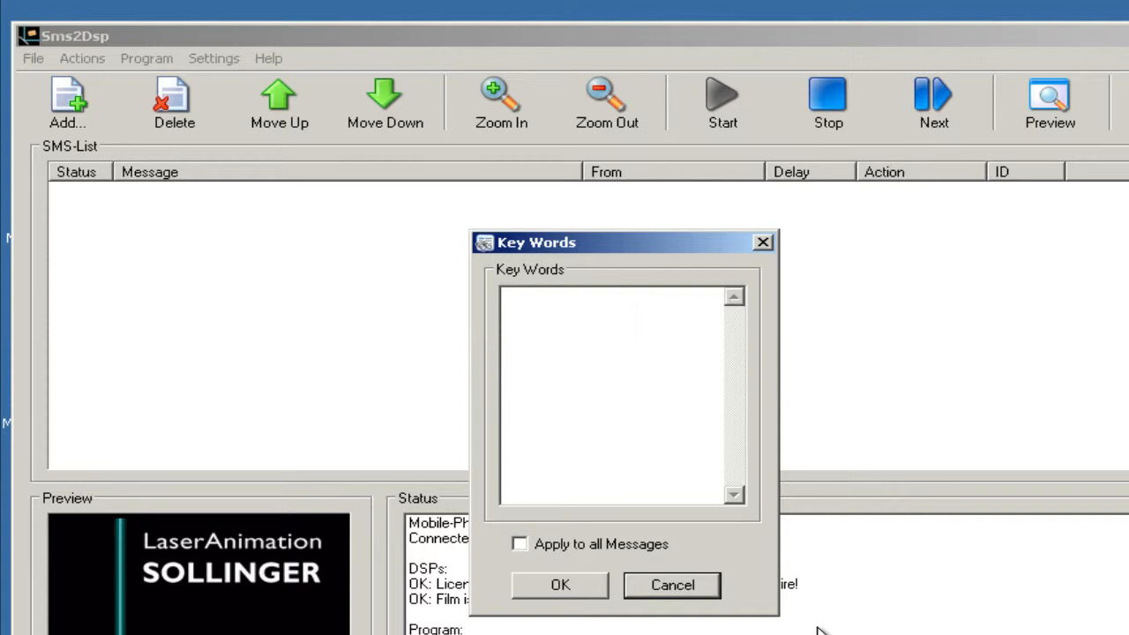
mouse_move(679, 441)
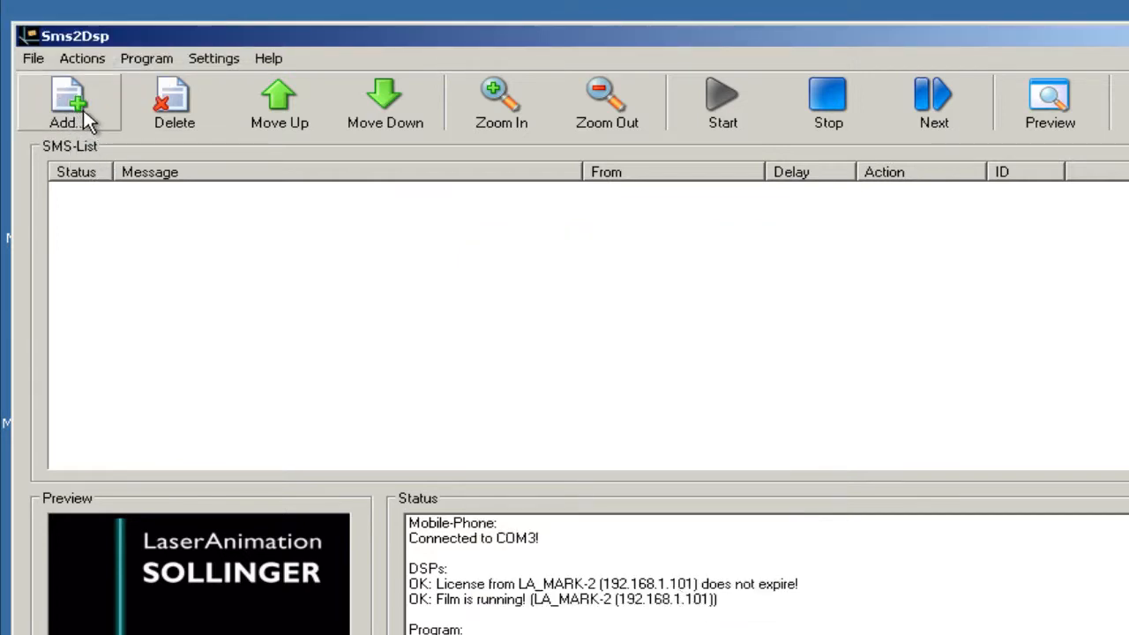
Add the message "Hello there." to the SMS list so it runs on the DSP.
click(67, 101)
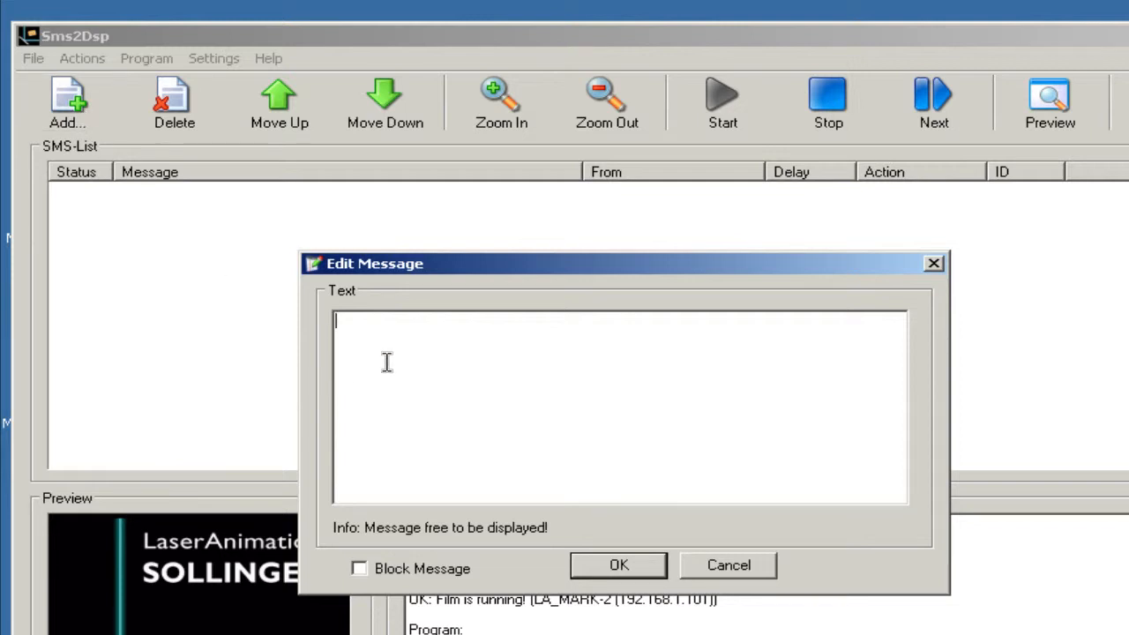
text(Hello ther)
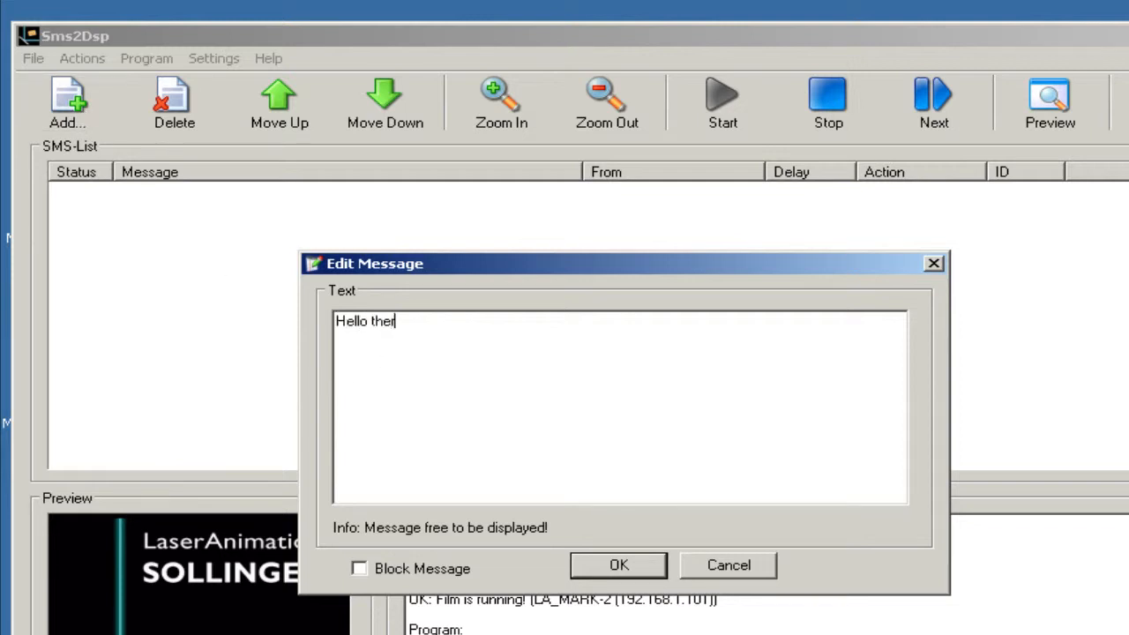
click(618, 564)
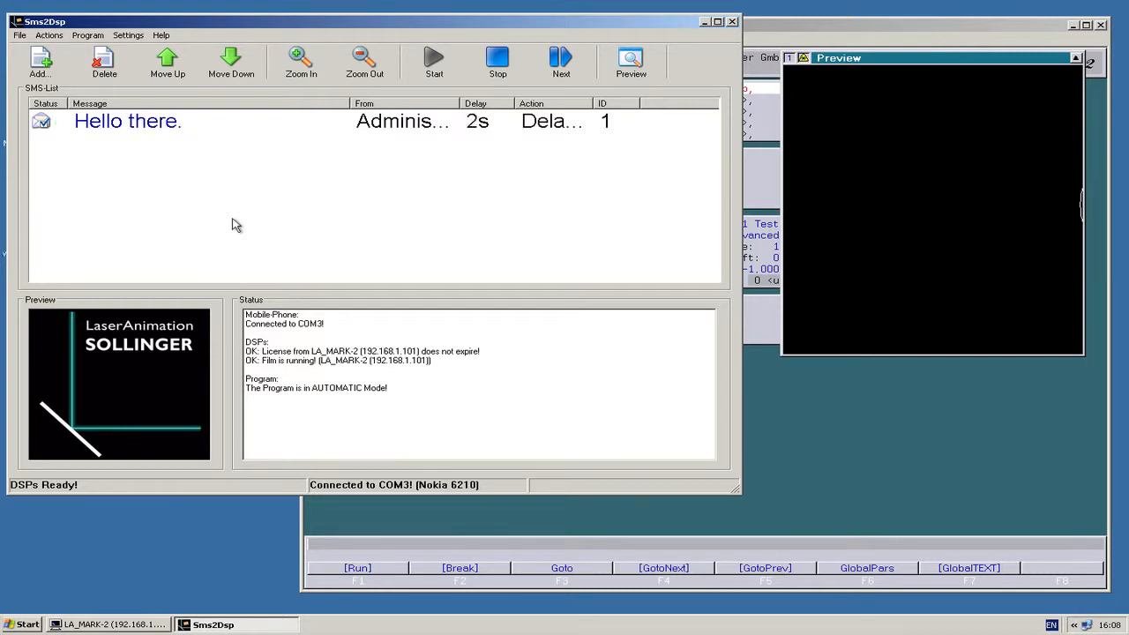
click(434, 60)
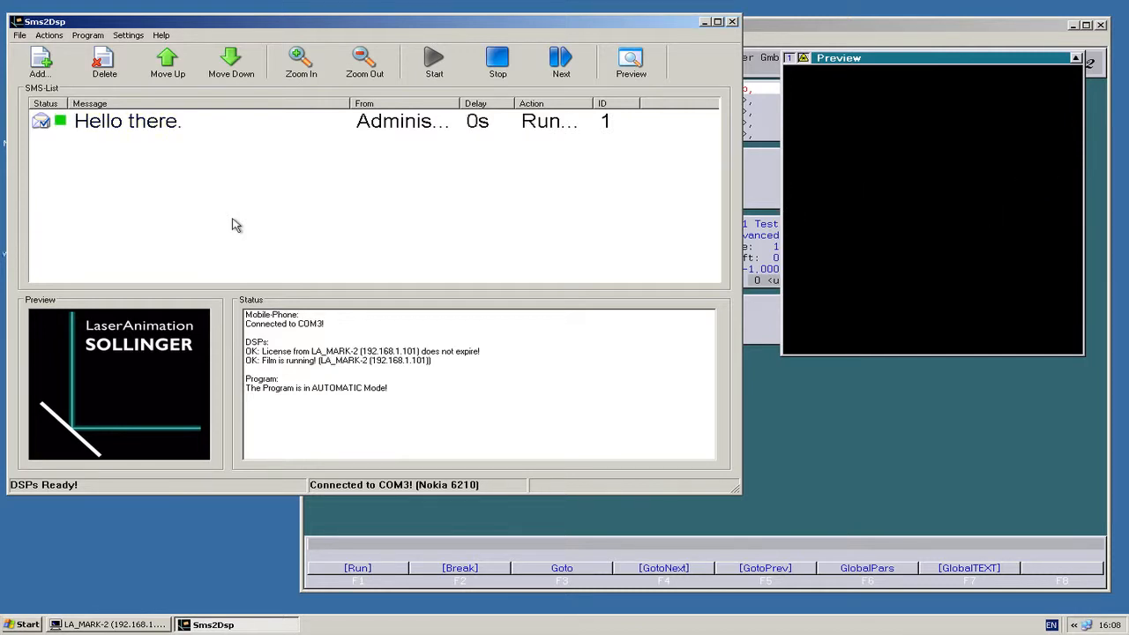